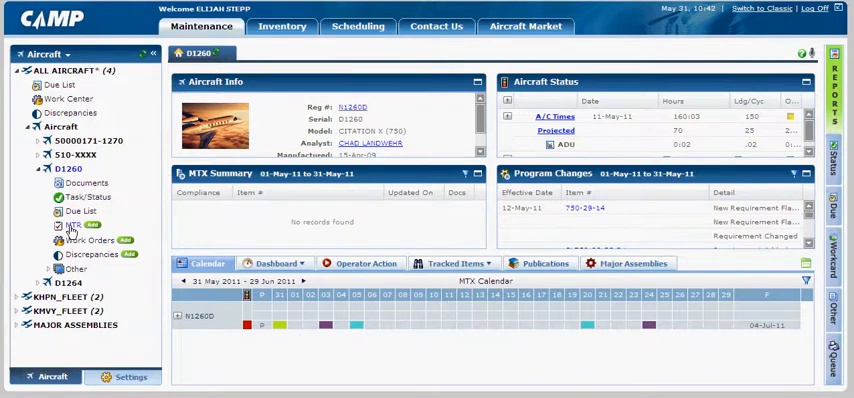
- Show the maintenance transaction records for aircraft D1260
{"action": "left_click", "coordinate": [72, 228]}
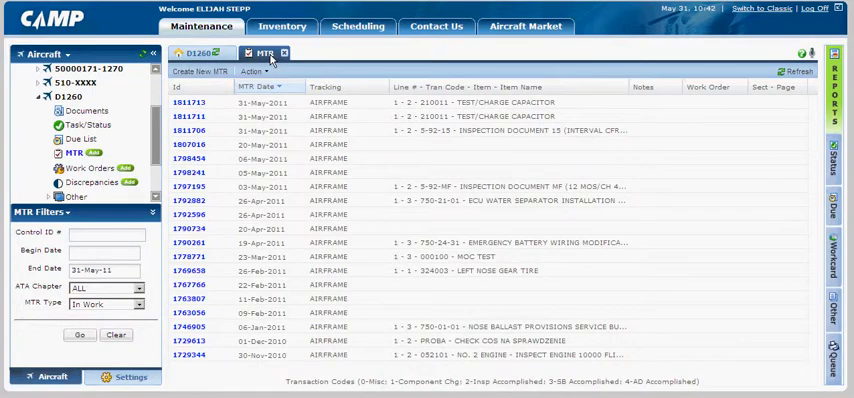
{"action": "mouse_move", "coordinate": [210, 72]}
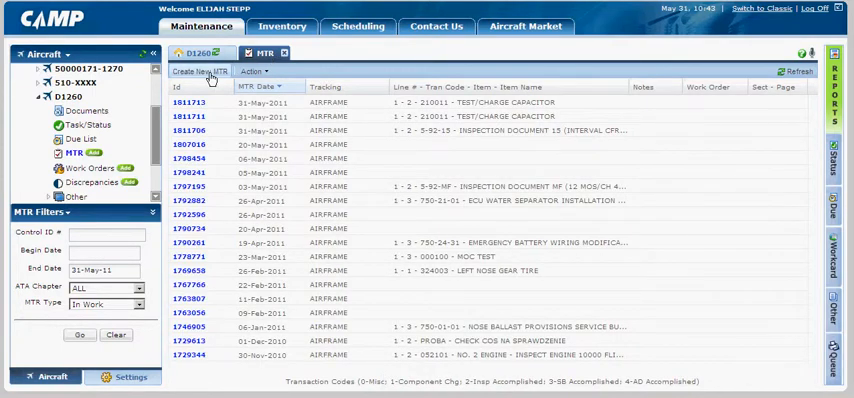
- Start a new MTR for D1260 with INSPECTION as the transaction type
{"action": "left_click", "coordinate": [204, 70]}
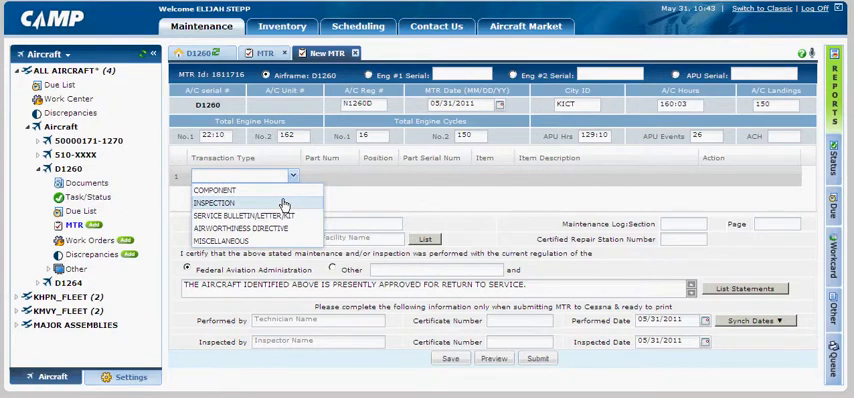
{"action": "left_click", "coordinate": [216, 204]}
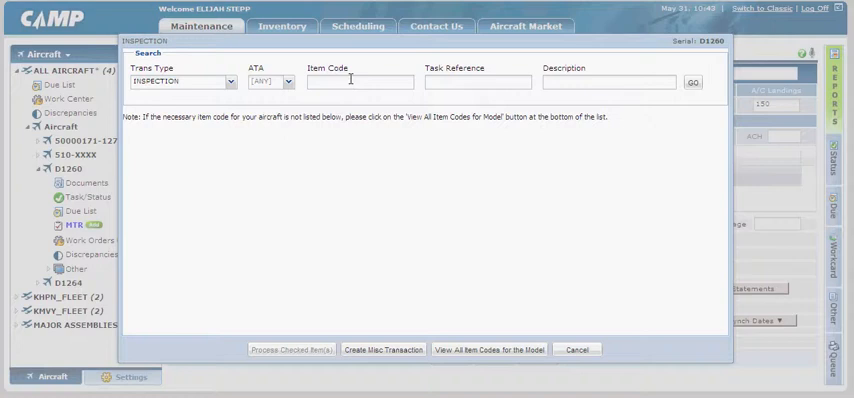
- Search item code 21, check 210011 TEST/CHARGE CAPACITOR and process the checked item
{"action": "left_click", "coordinate": [350, 82]}
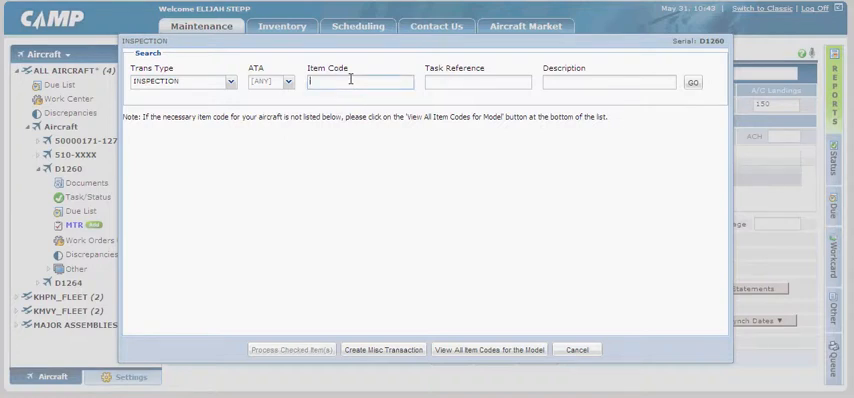
{"action": "type", "text": "21"}
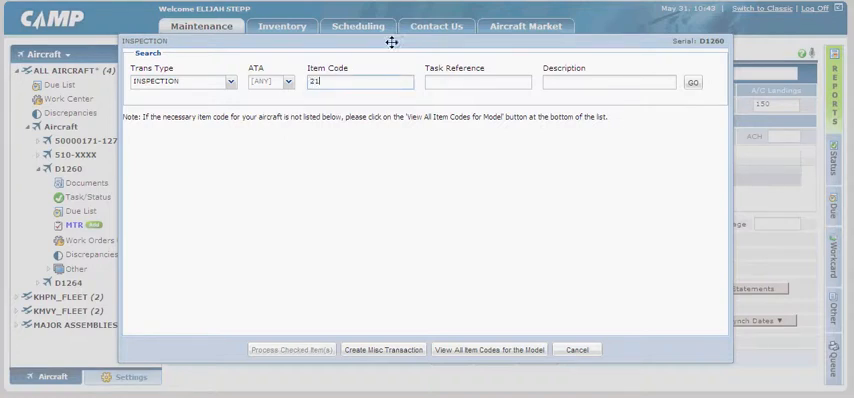
{"action": "left_click", "coordinate": [700, 80]}
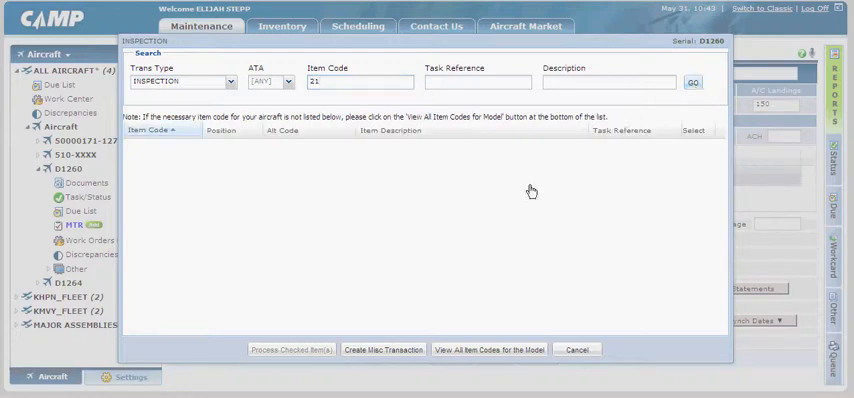
{"action": "left_click", "coordinate": [700, 80]}
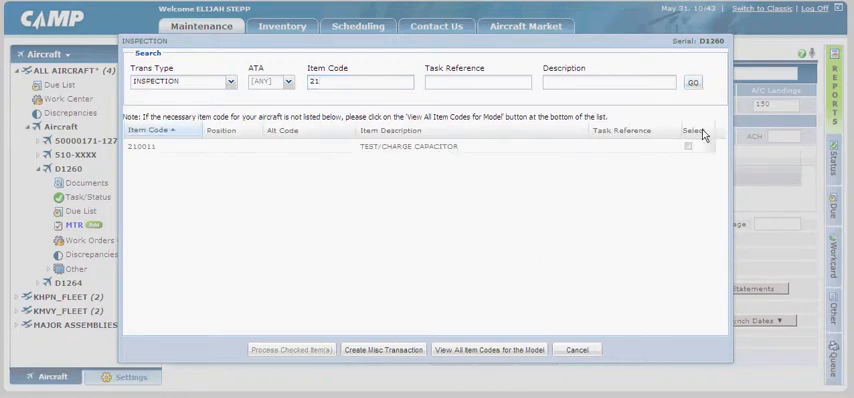
{"action": "left_click", "coordinate": [692, 146]}
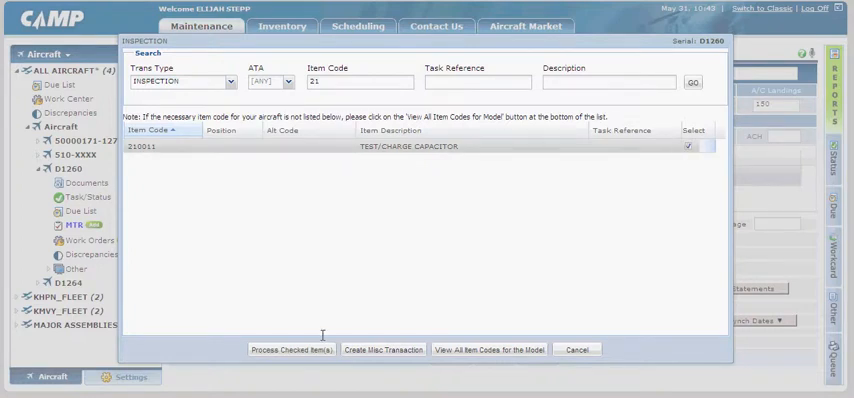
{"action": "left_click", "coordinate": [288, 348]}
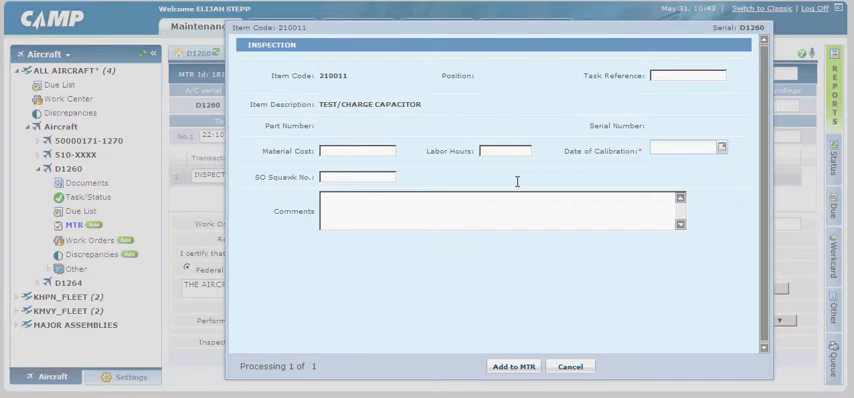
{"action": "mouse_move", "coordinate": [720, 148]}
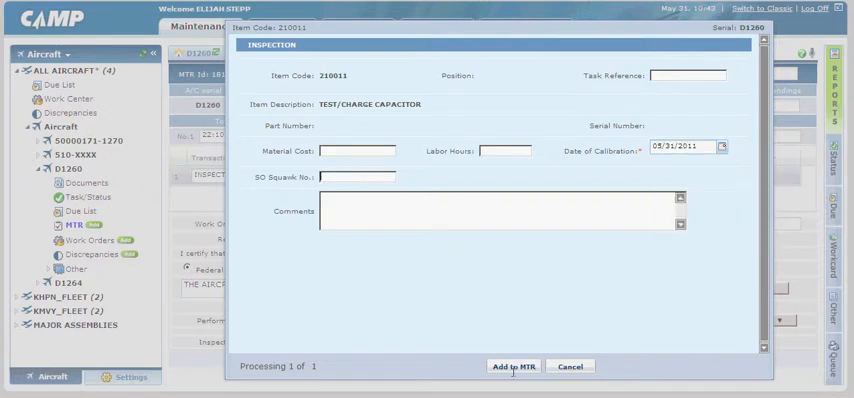
- Add the TEST/CHARGE CAPACITOR inspection, calibration date 05/31/2011, to the MTR
{"action": "left_click", "coordinate": [516, 366]}
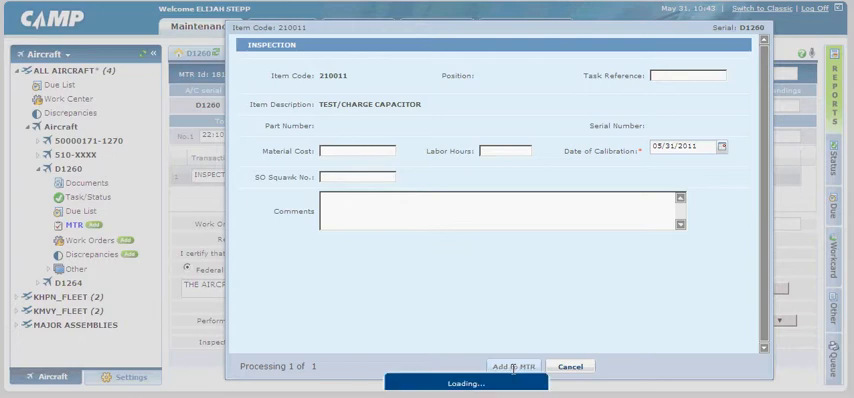
{"action": "left_click", "coordinate": [512, 364]}
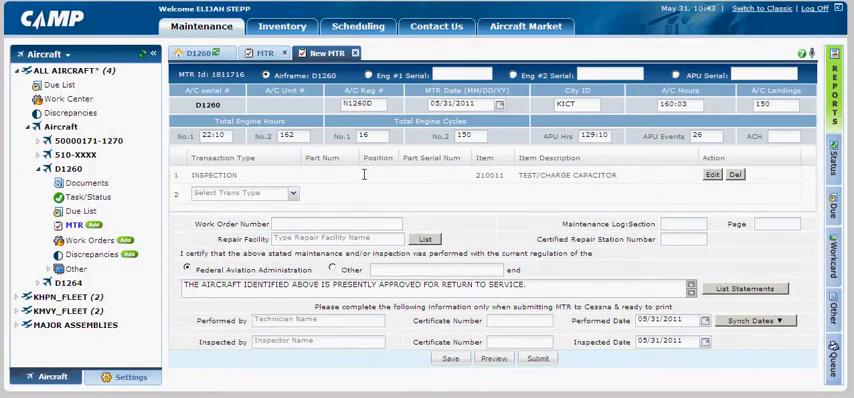